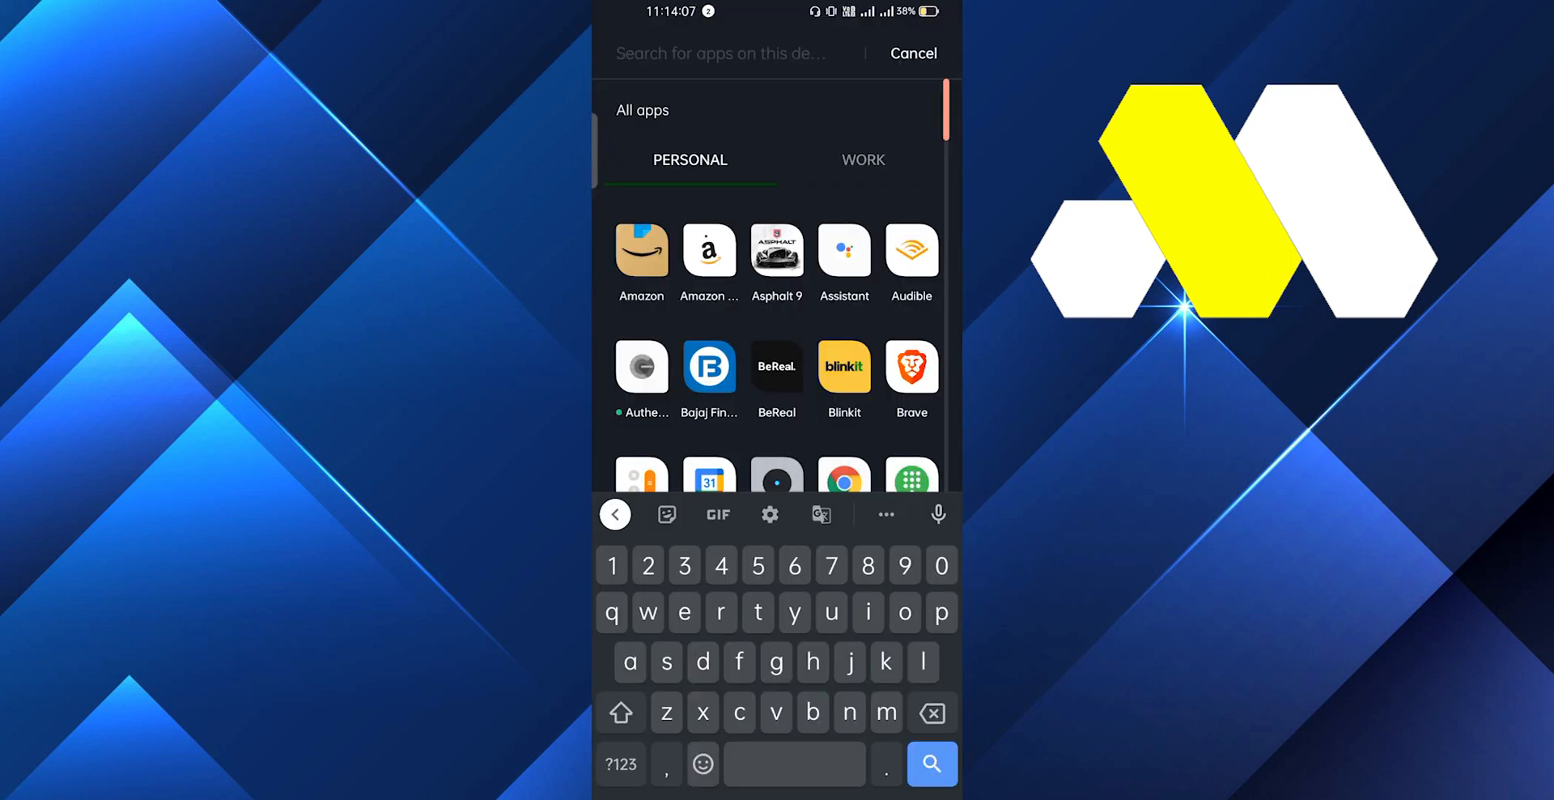
- Search the app drawer for 'pl' and launch Google Play Store
{"action": "type", "text": "pl"}
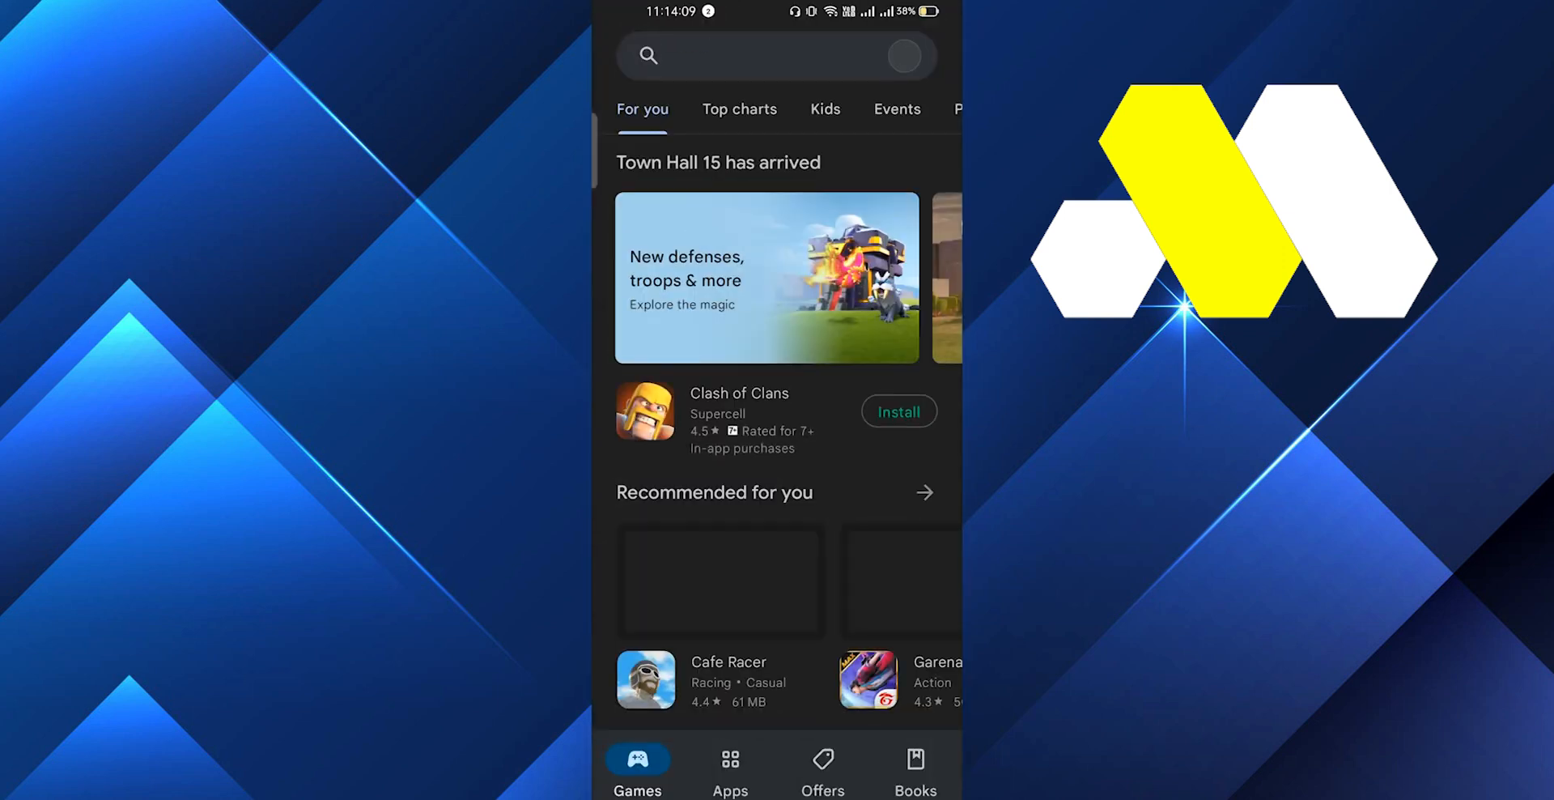
- Search Play Store for 'vpn' and scroll through the VPN app results, including QuickVPN
{"action": "type", "text": "vpn"}
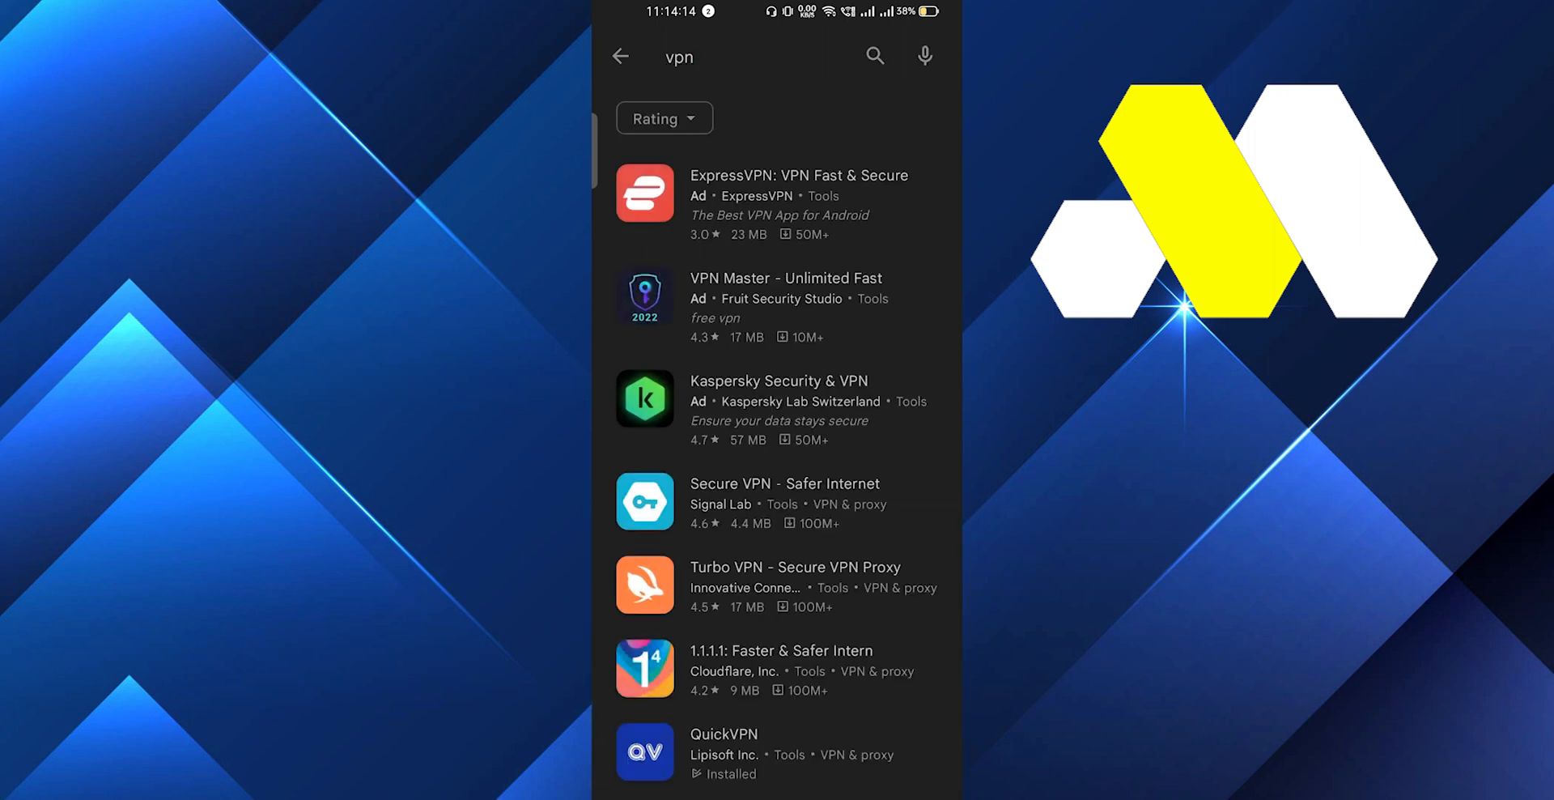
{"action": "scroll", "scroll_direction": "down", "scroll_amount": 3}
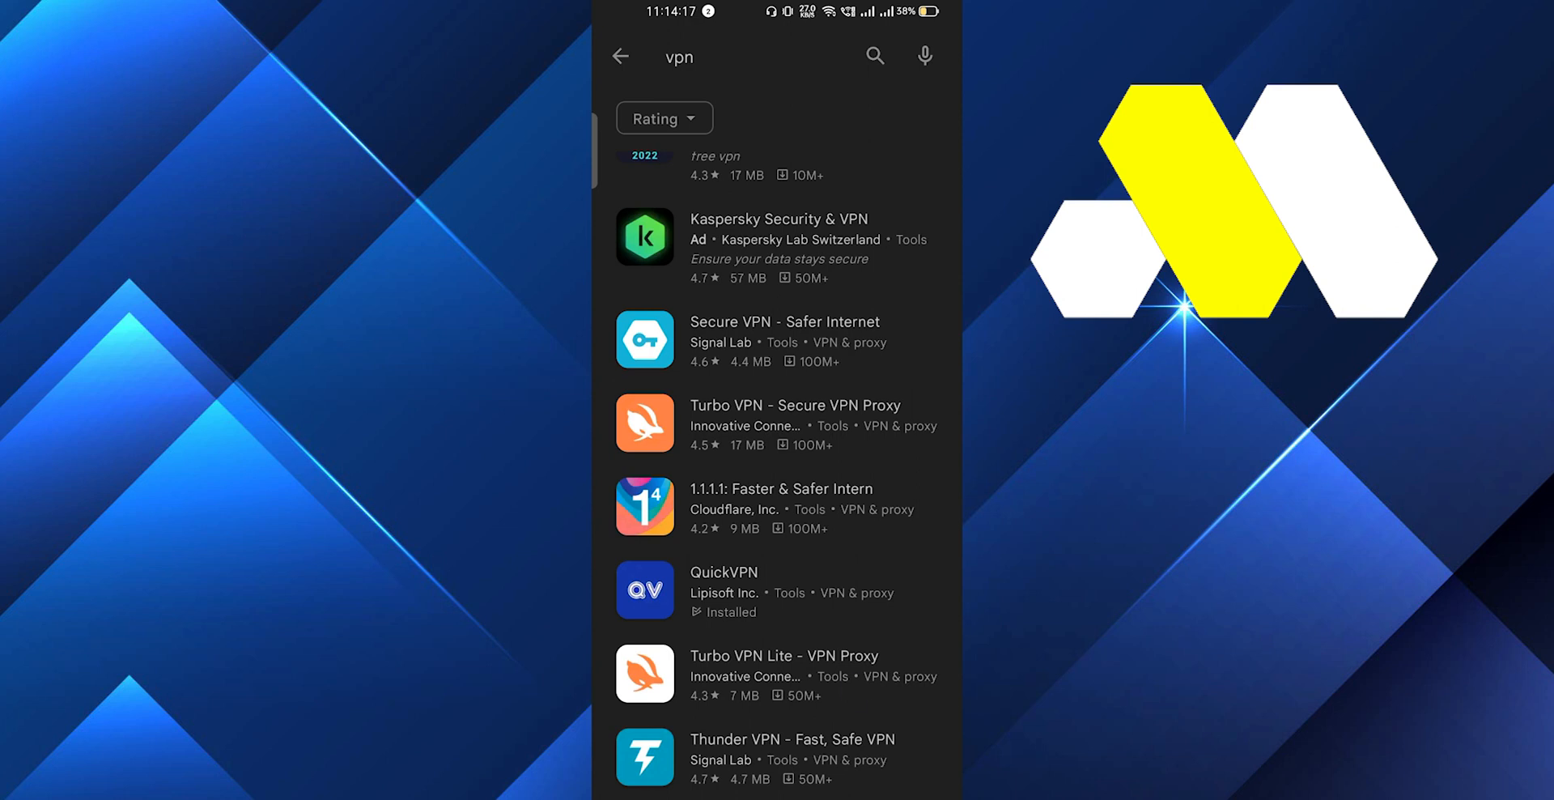
{"action": "scroll", "scroll_direction": "down", "scroll_amount": 3}
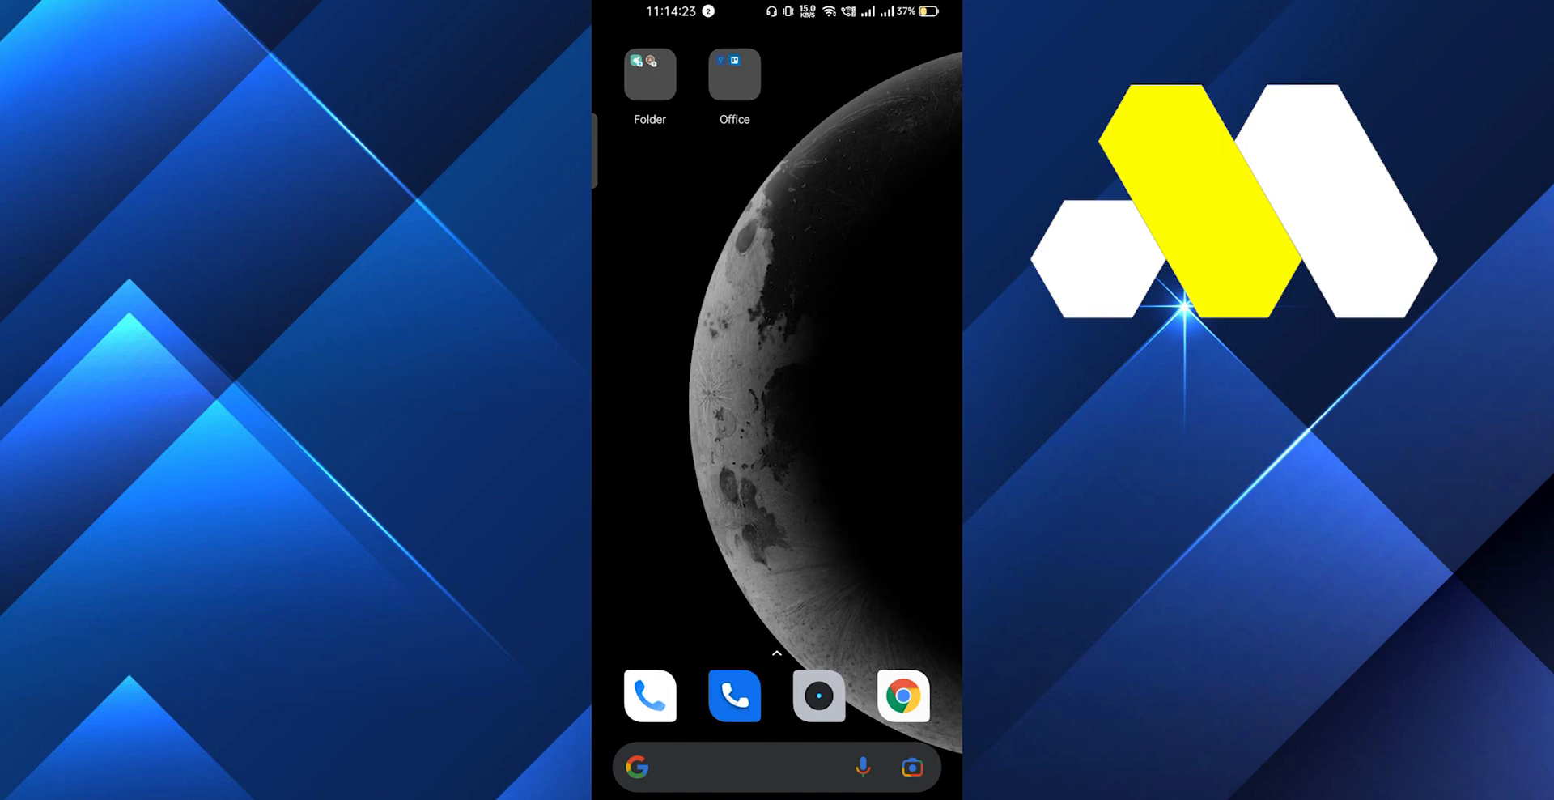
- Find QuickVPN by searching 'vpn' in the app drawer and launch it
{"action": "scroll", "scroll_direction": "up", "scroll_amount": 3}
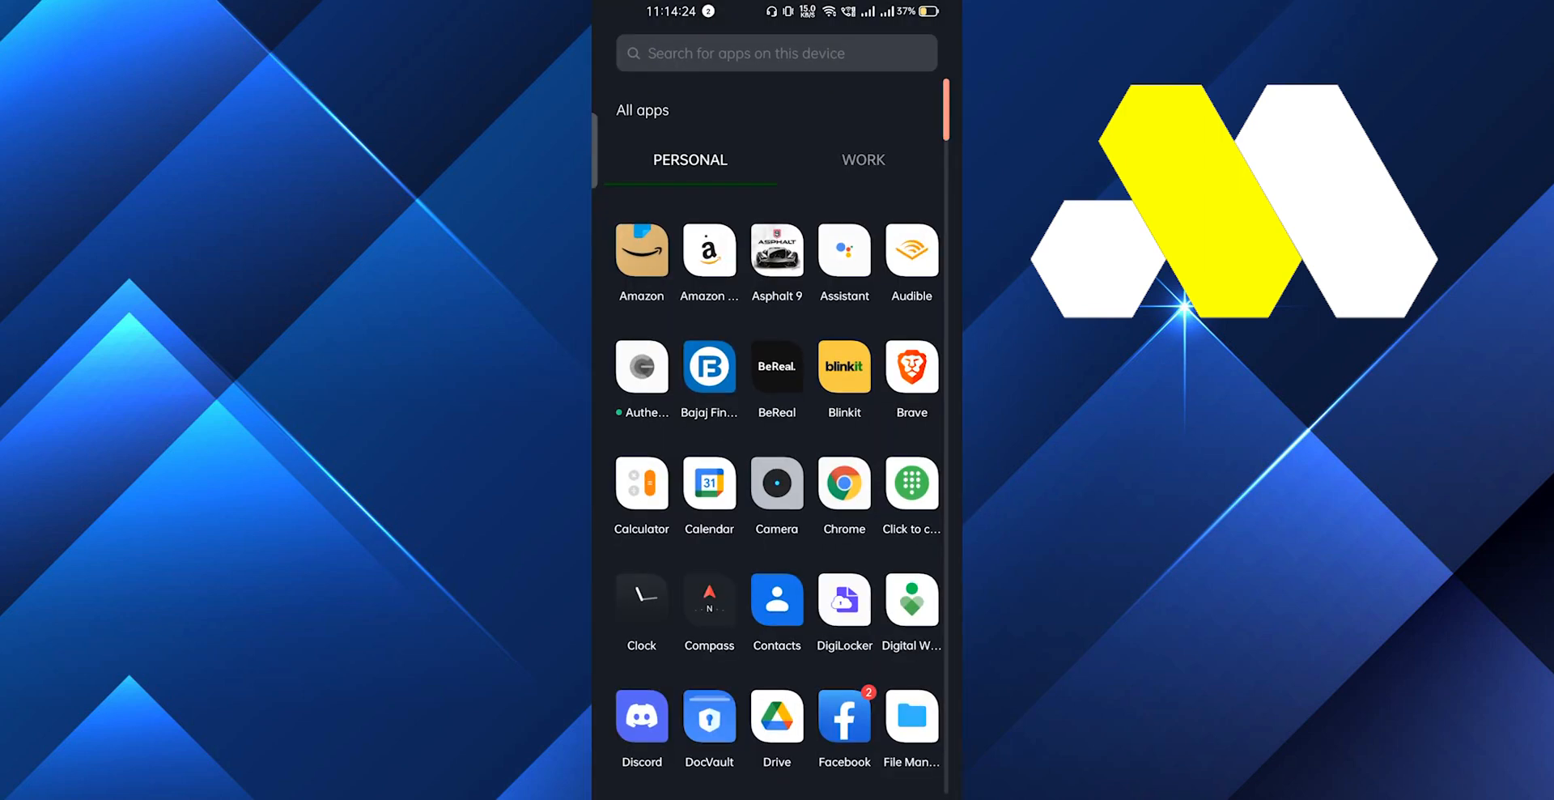
{"action": "type", "text": "vpn"}
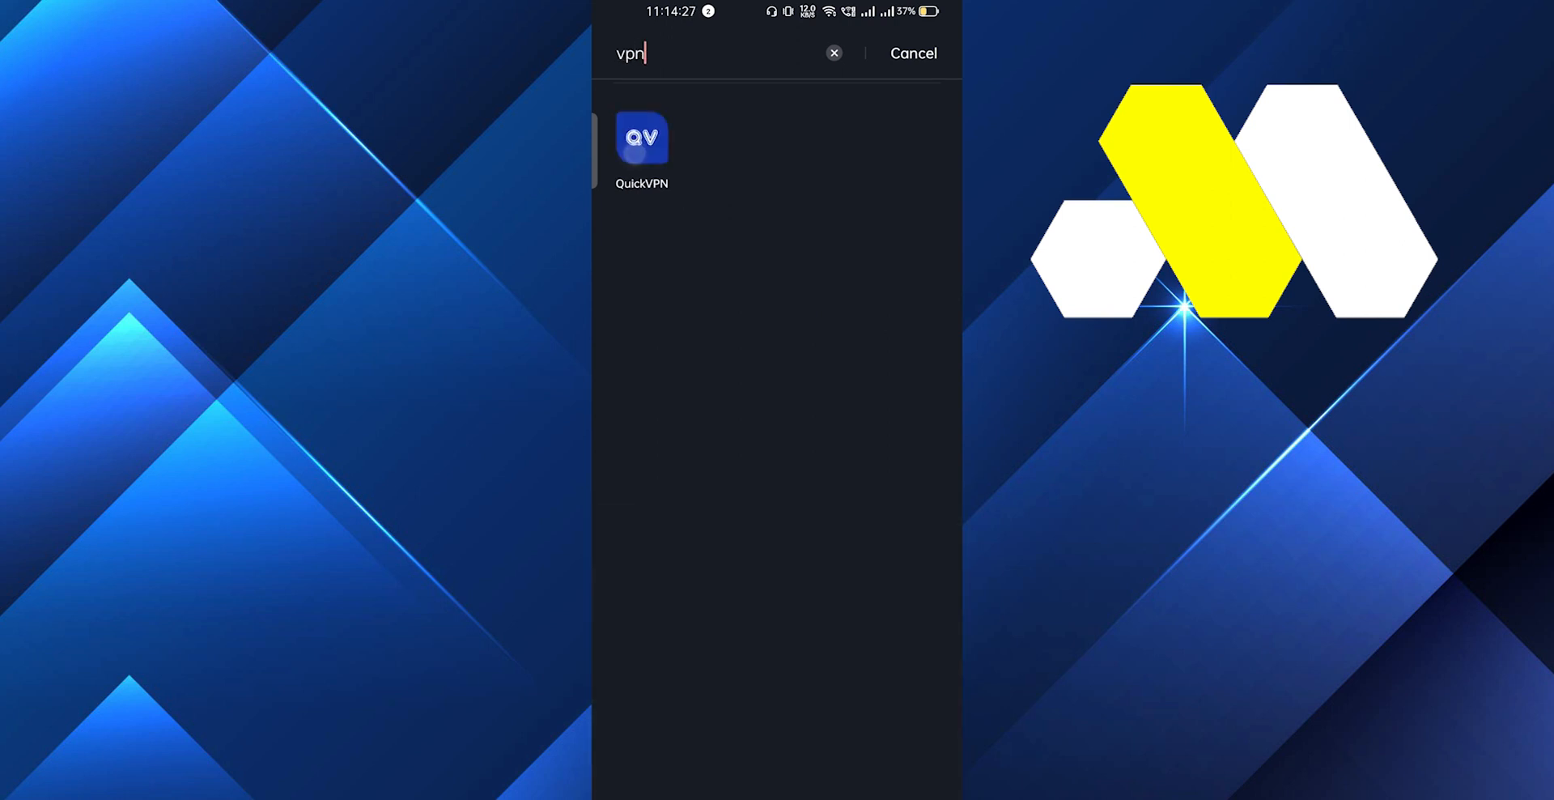
{"action": "left_click", "coordinate": [641, 139]}
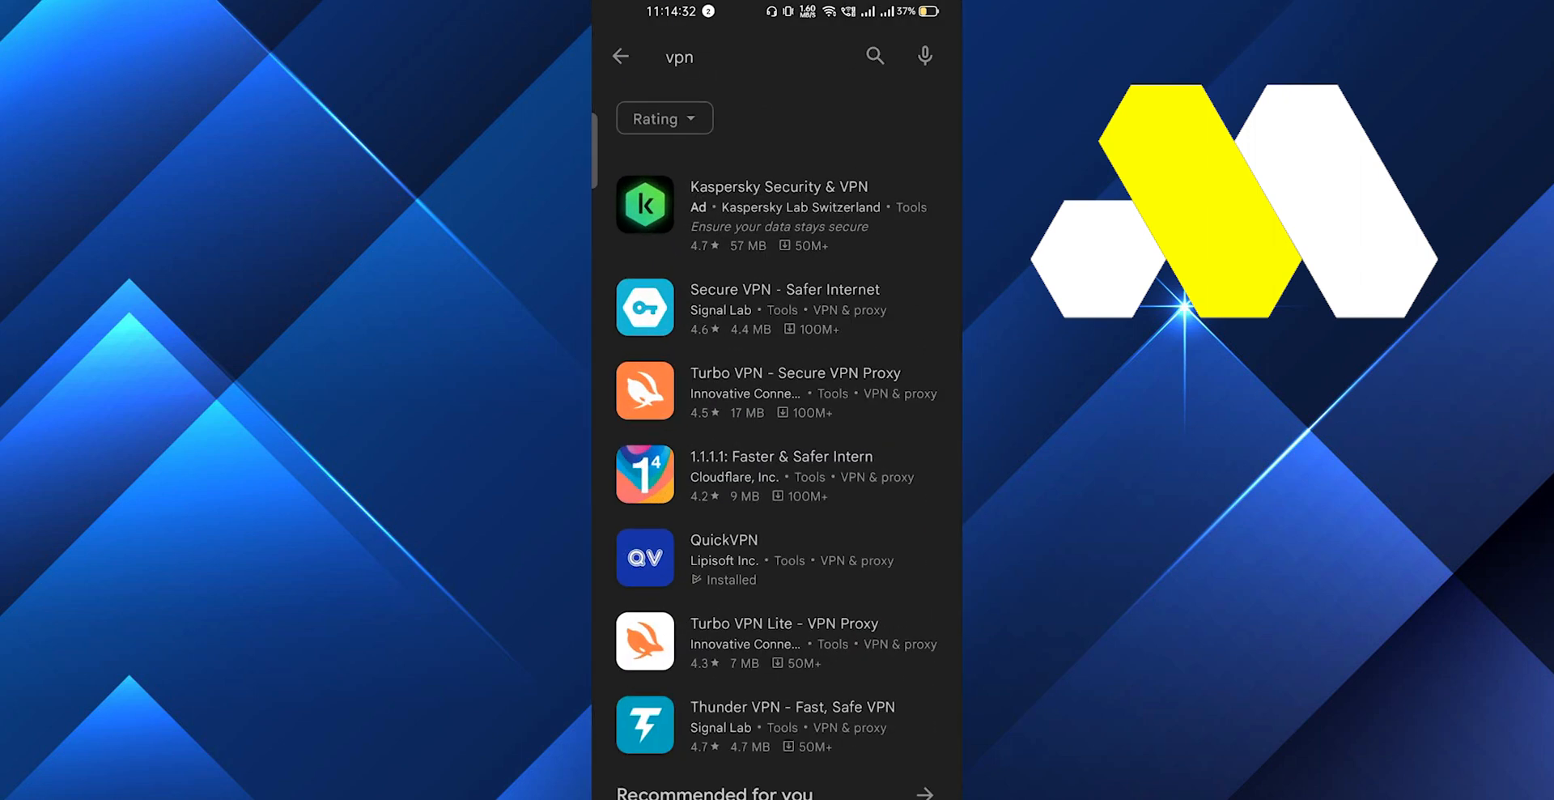
- From the Play Store home page, go through the account menu to the Redeem code page
{"action": "left_click", "coordinate": [621, 57]}
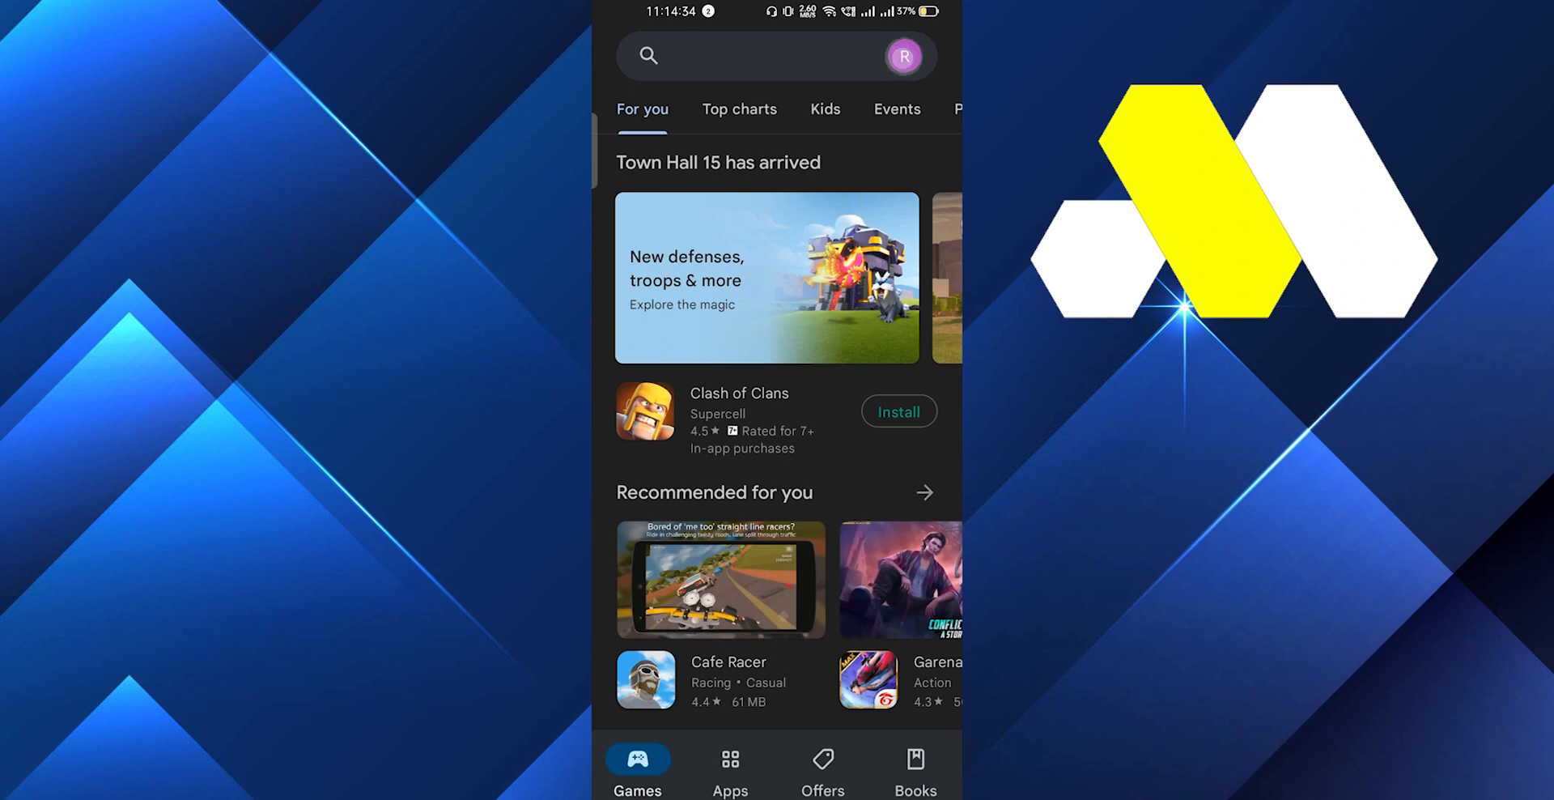
{"action": "left_click", "coordinate": [903, 56]}
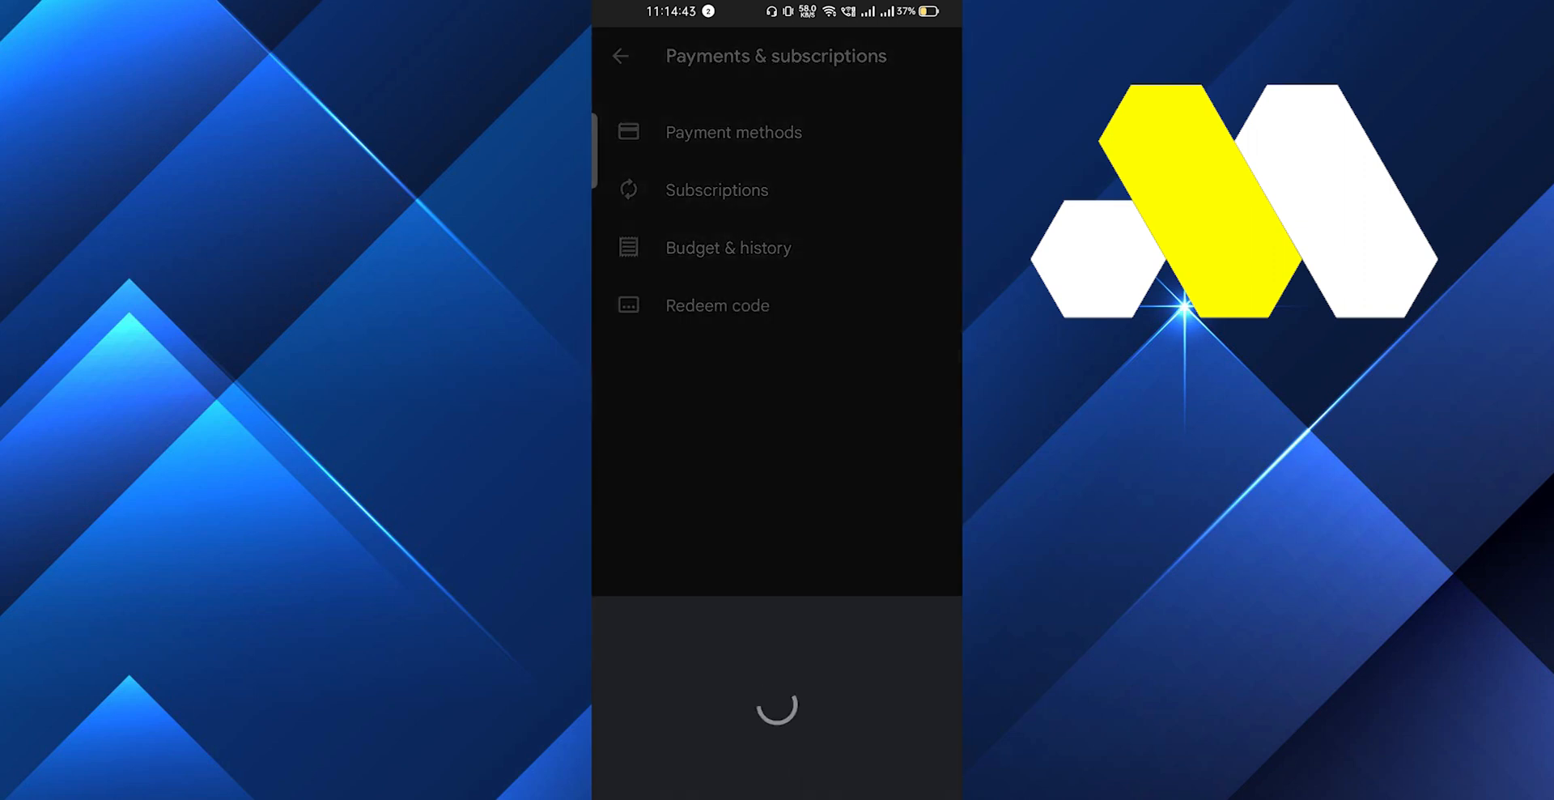
{"action": "left_click", "coordinate": [716, 305]}
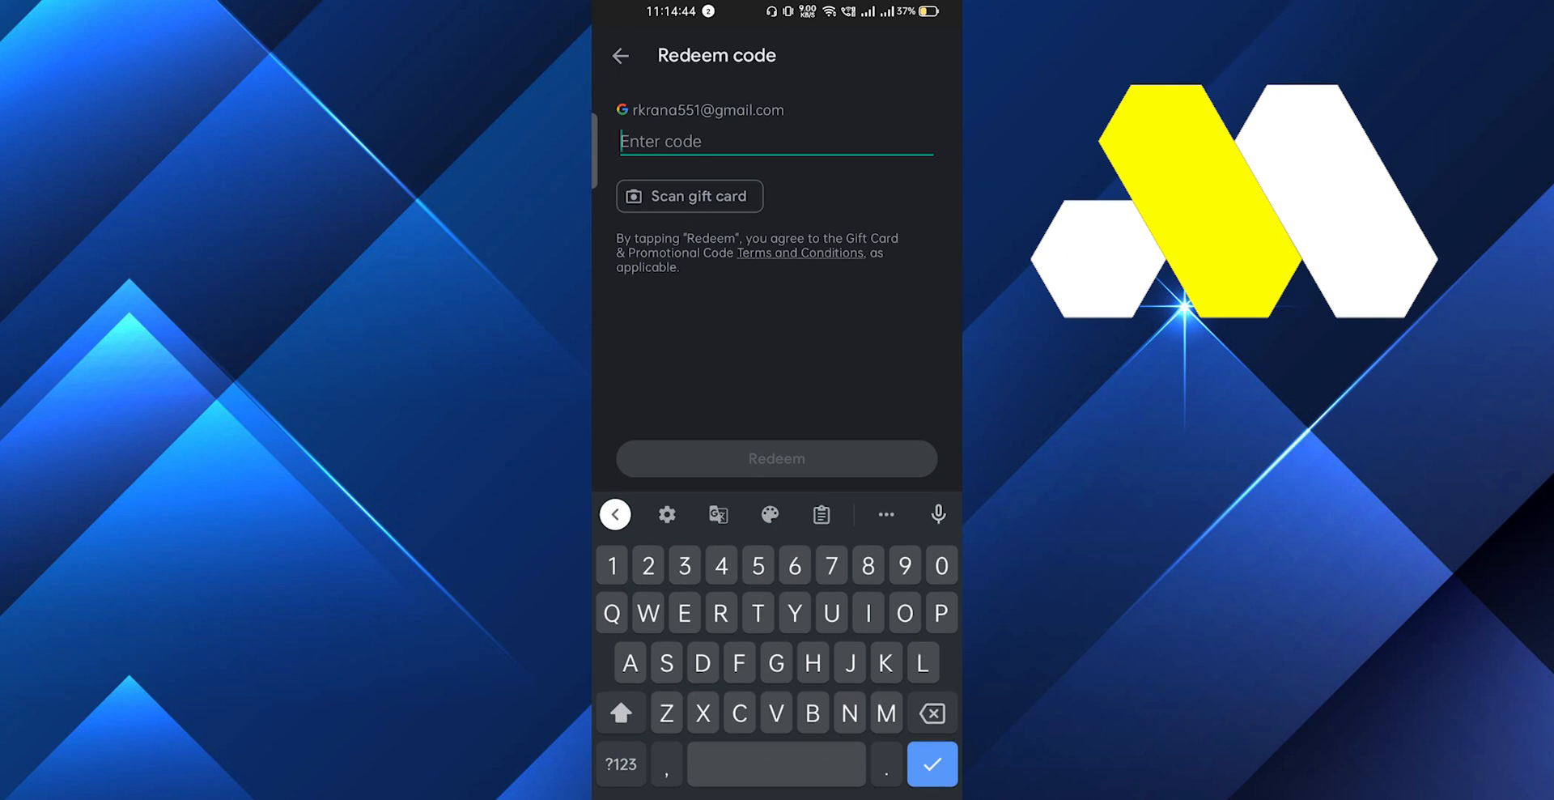